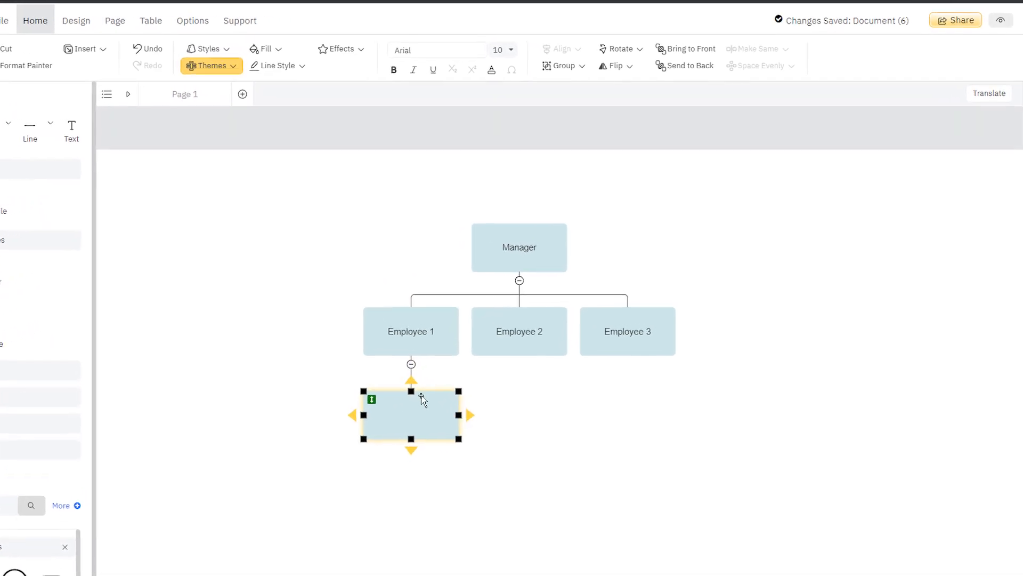
Add two more blank boxes below Employee 1's report, forming a chain of three
{"action": "left_click", "coordinate": [411, 449]}
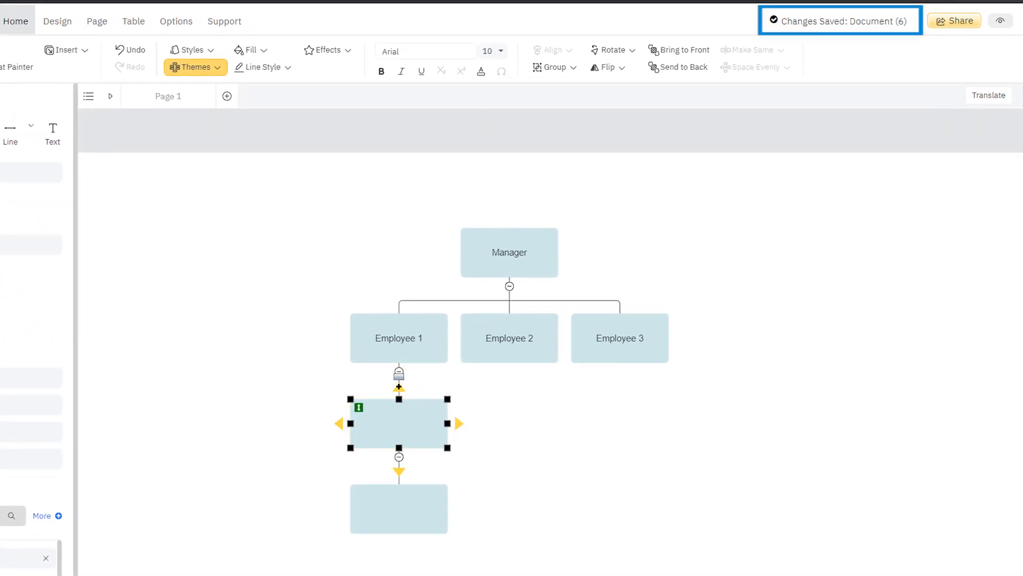
{"action": "left_click", "coordinate": [246, 395]}
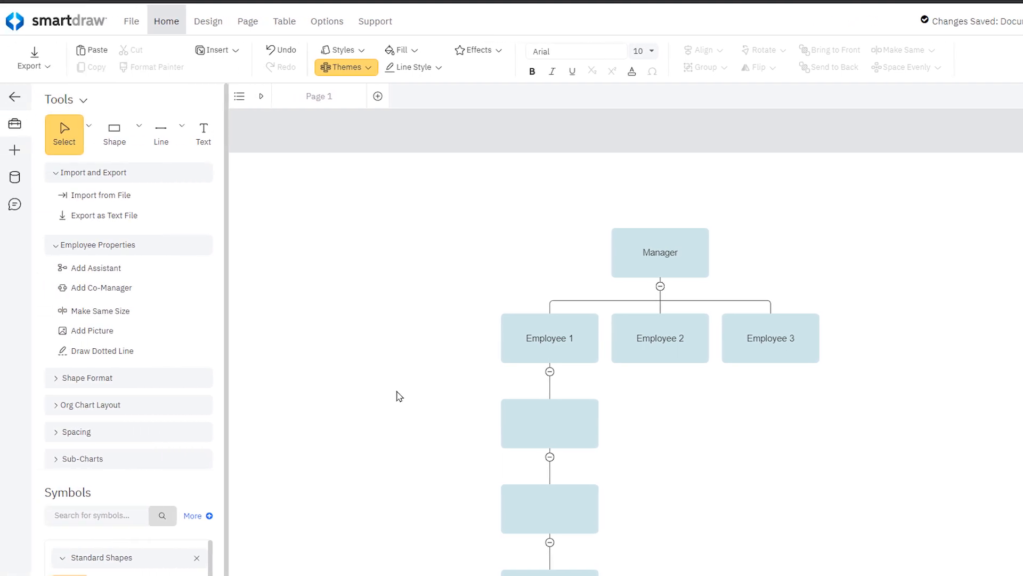
Save the org chart as 'New Company Org Chart' to SmartDraw storage via Save As
{"action": "left_click", "coordinate": [131, 21]}
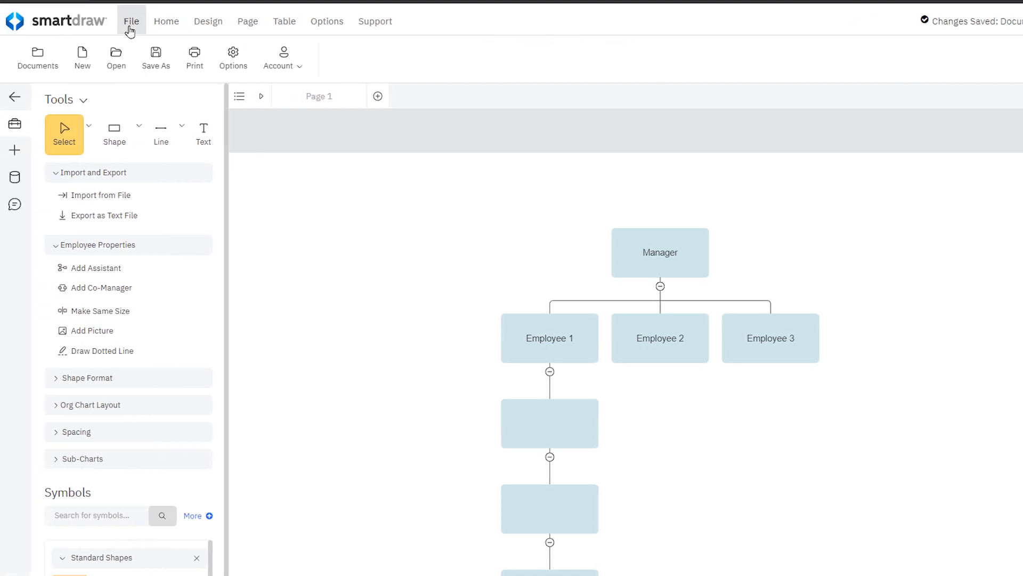
{"action": "left_click", "coordinate": [156, 58]}
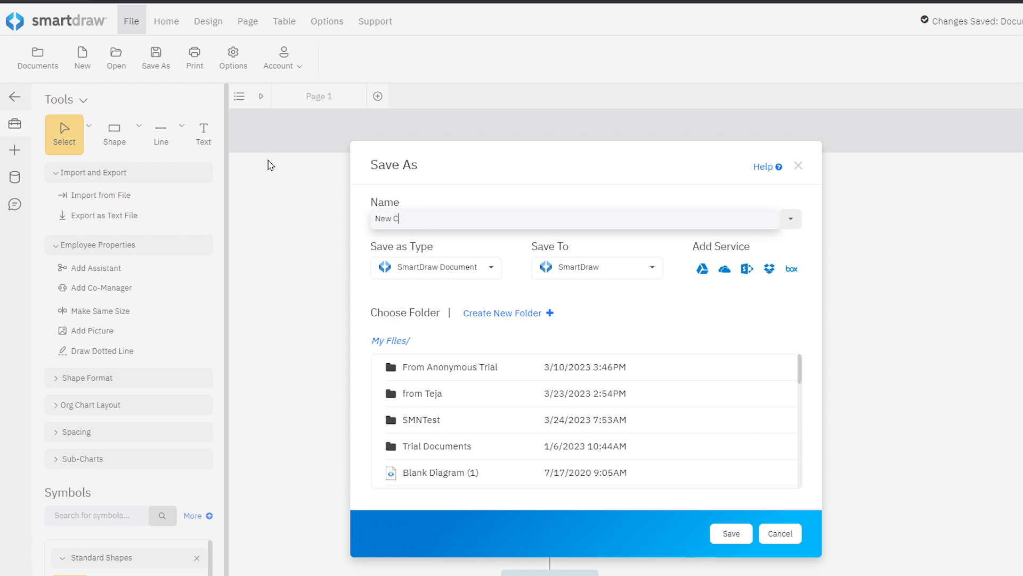
{"action": "type", "text": "ompany Org Chart"}
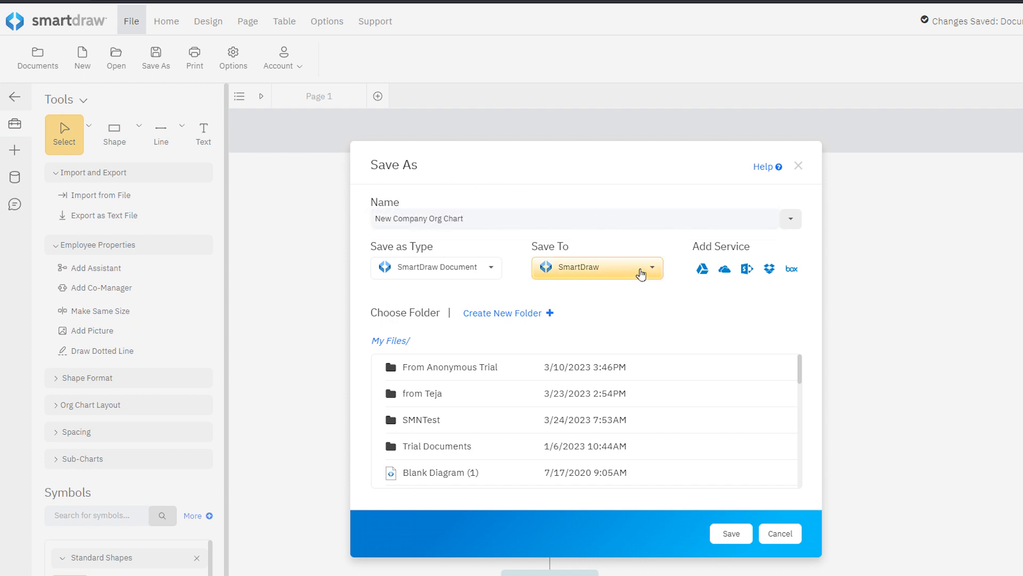
{"action": "mouse_move", "coordinate": [724, 269]}
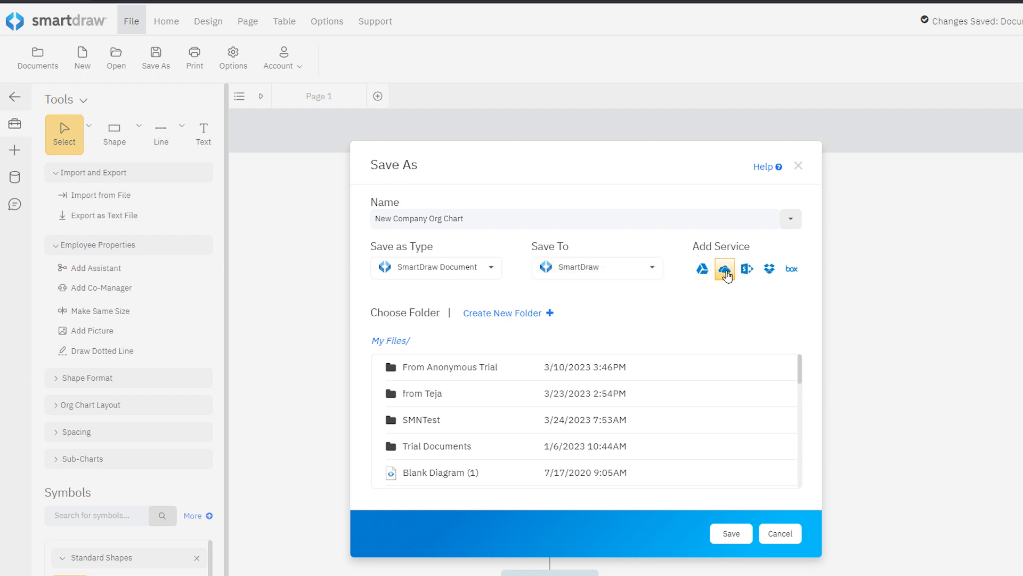
{"action": "mouse_move", "coordinate": [791, 269]}
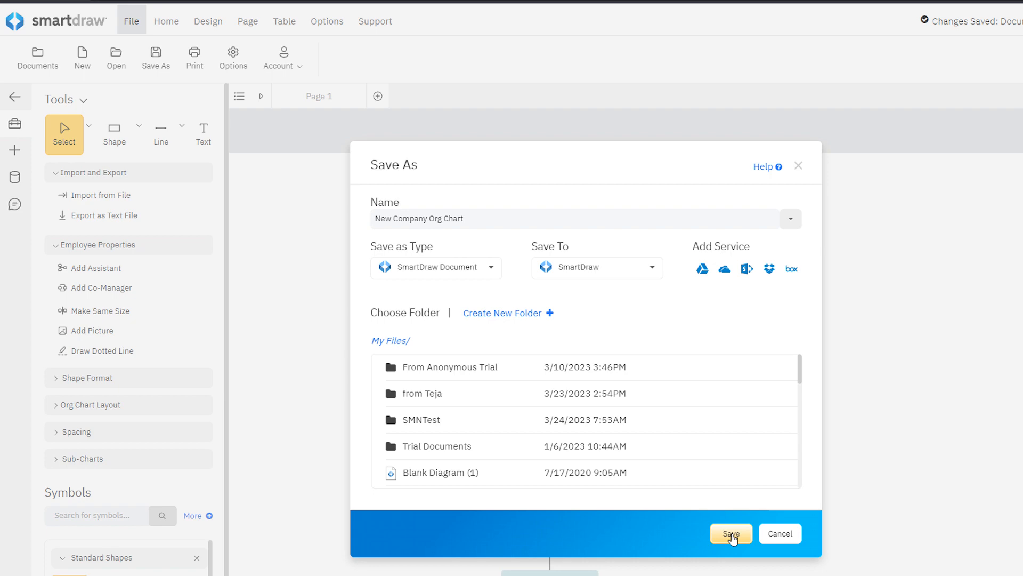
{"action": "left_click", "coordinate": [730, 533]}
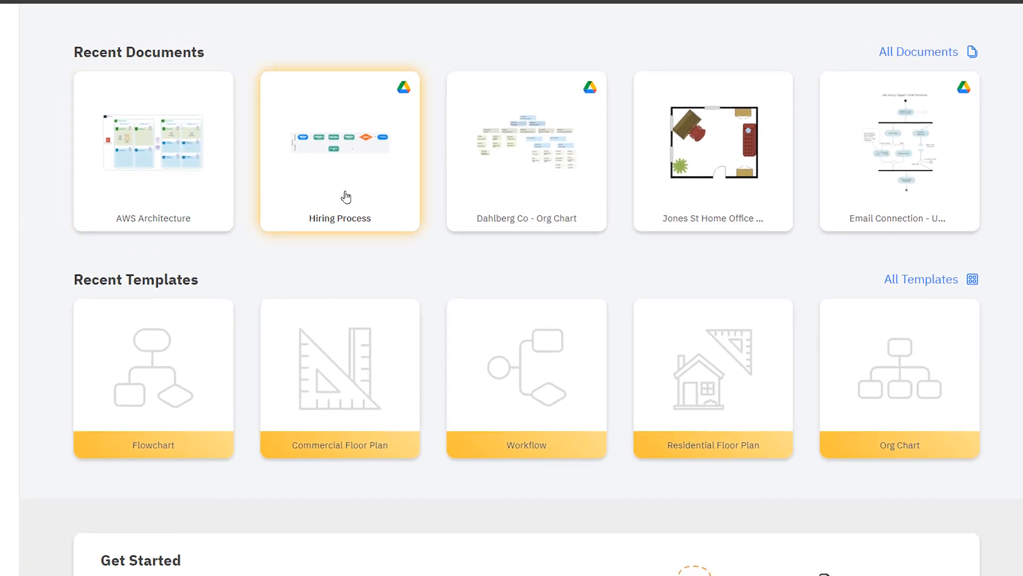
{"action": "mouse_move", "coordinate": [786, 181]}
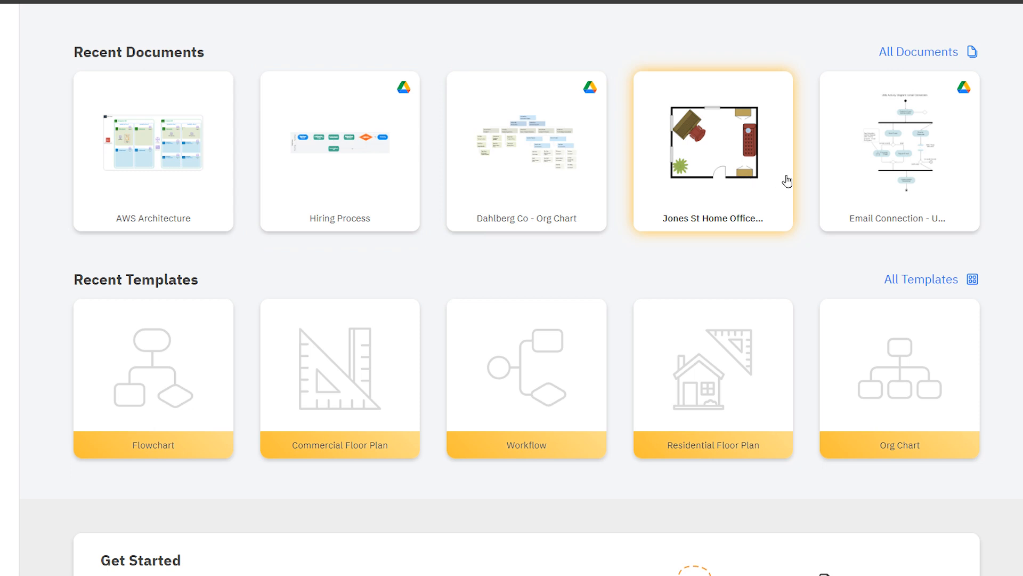
{"action": "mouse_move", "coordinate": [898, 104]}
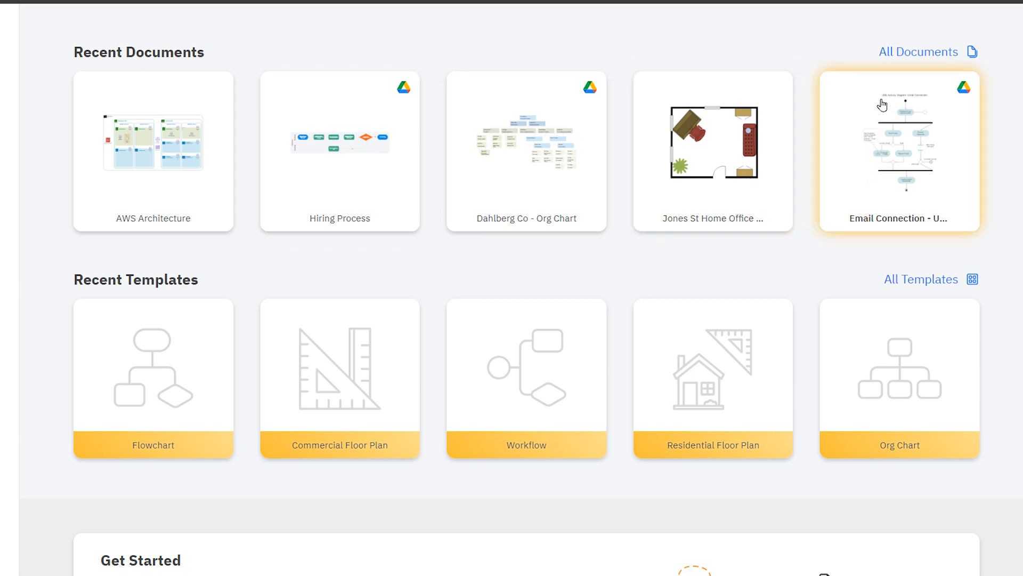
Show the full My Documents list from the home page's All Documents link
{"action": "left_click", "coordinate": [919, 51]}
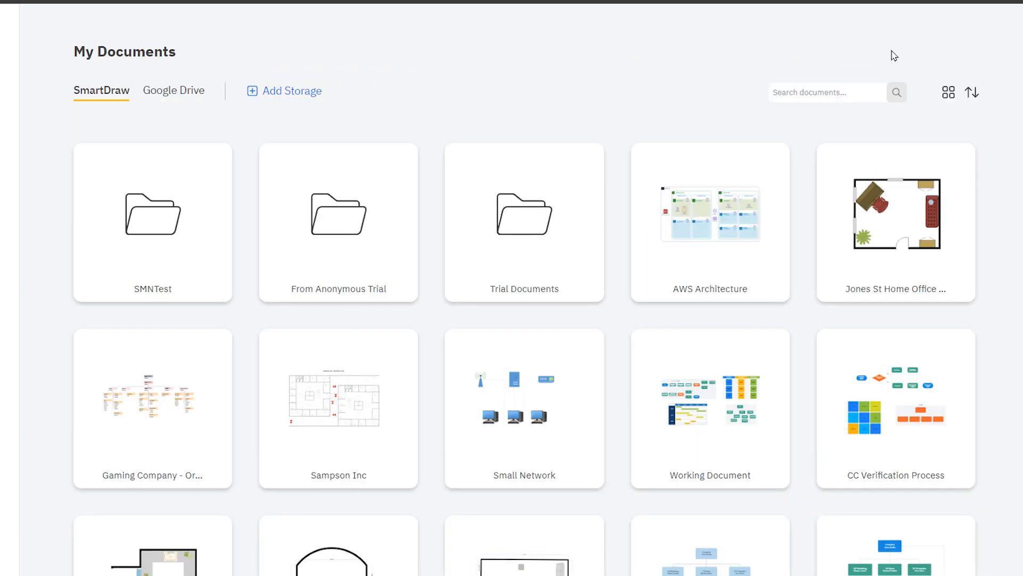
{"action": "mouse_move", "coordinate": [589, 100]}
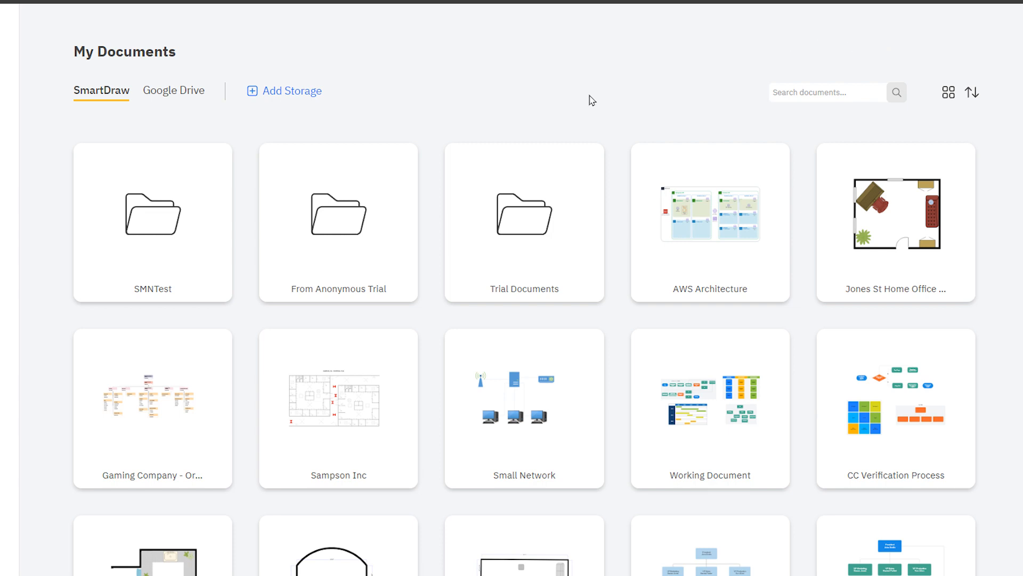
{"action": "mouse_move", "coordinate": [524, 220]}
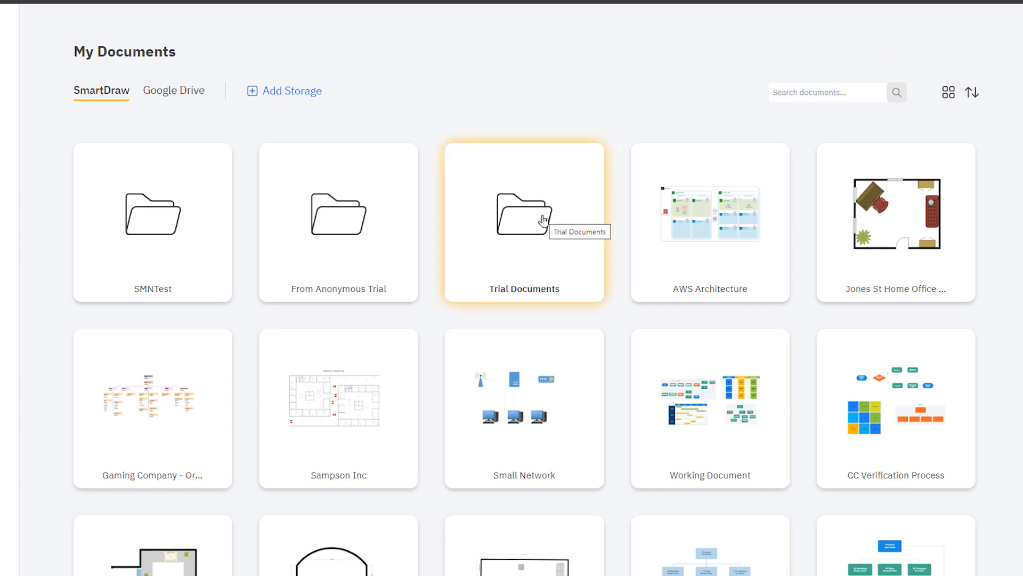
{"action": "mouse_move", "coordinate": [647, 284]}
{"action": "type", "text": "Design Ass"}
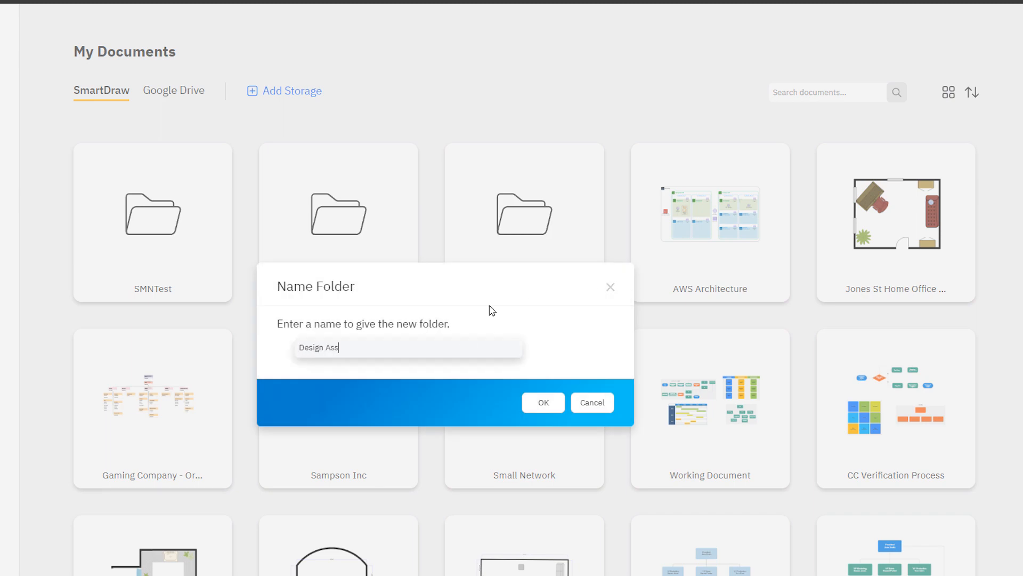
Confirm the new 'Design Assets' folder, then go to the Import page
{"action": "left_click", "coordinate": [543, 402]}
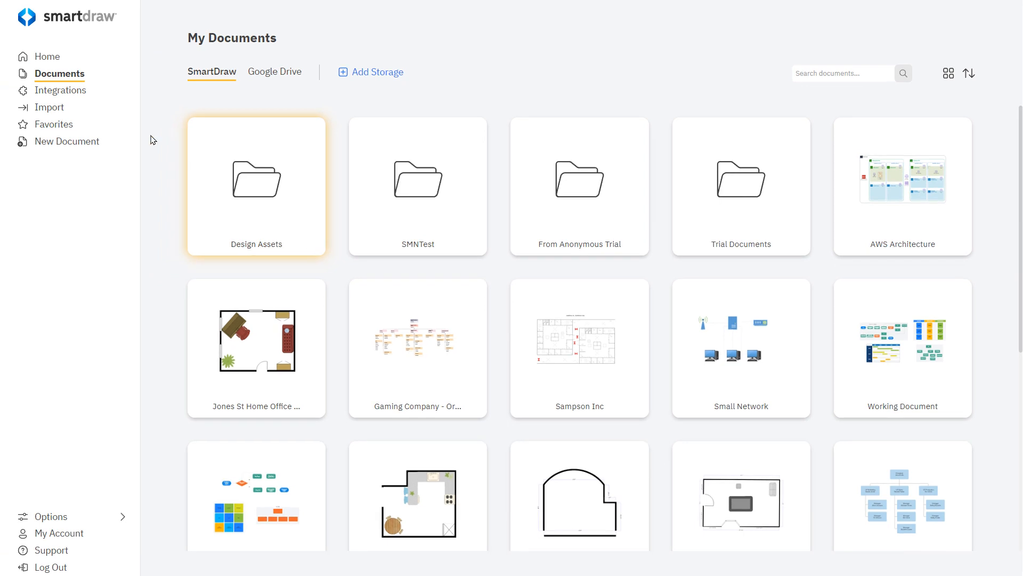
{"action": "left_click", "coordinate": [49, 107]}
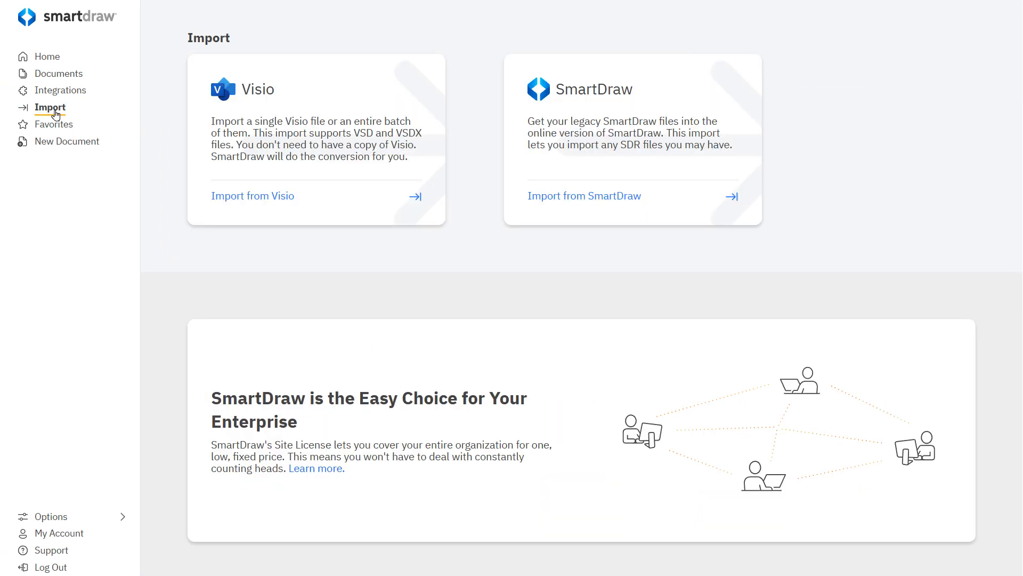
{"action": "mouse_move", "coordinate": [324, 206]}
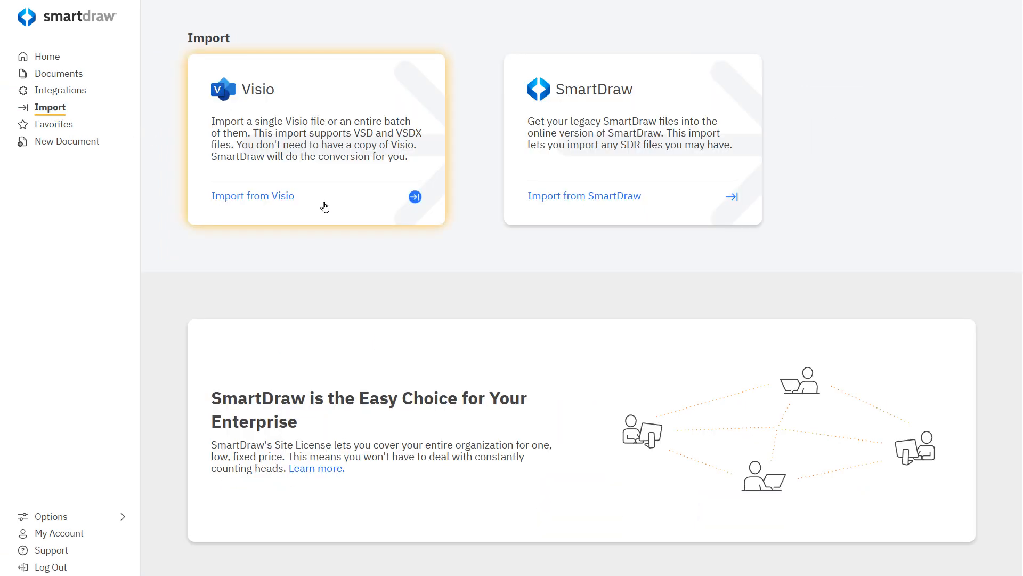
{"action": "mouse_move", "coordinate": [587, 199]}
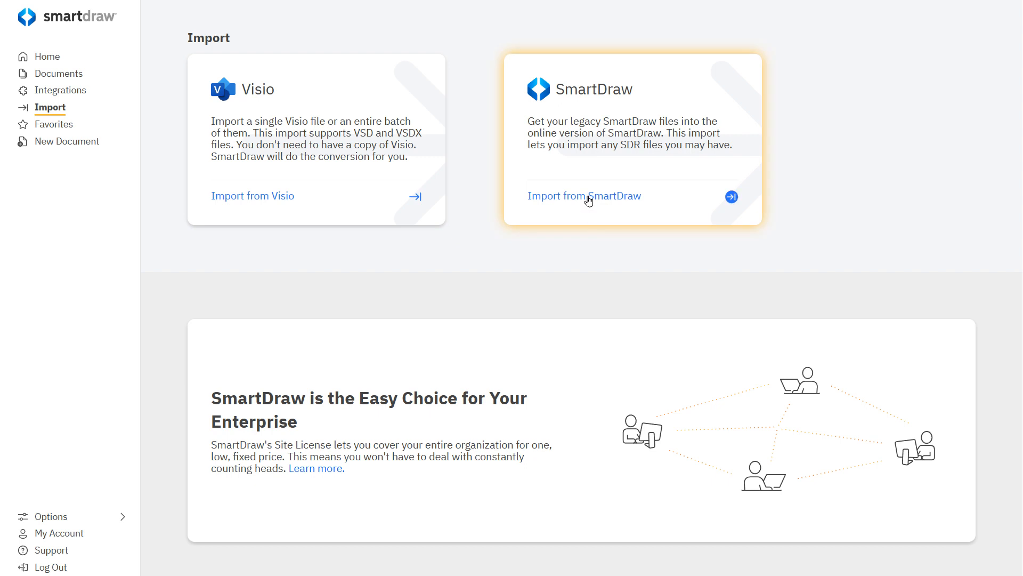